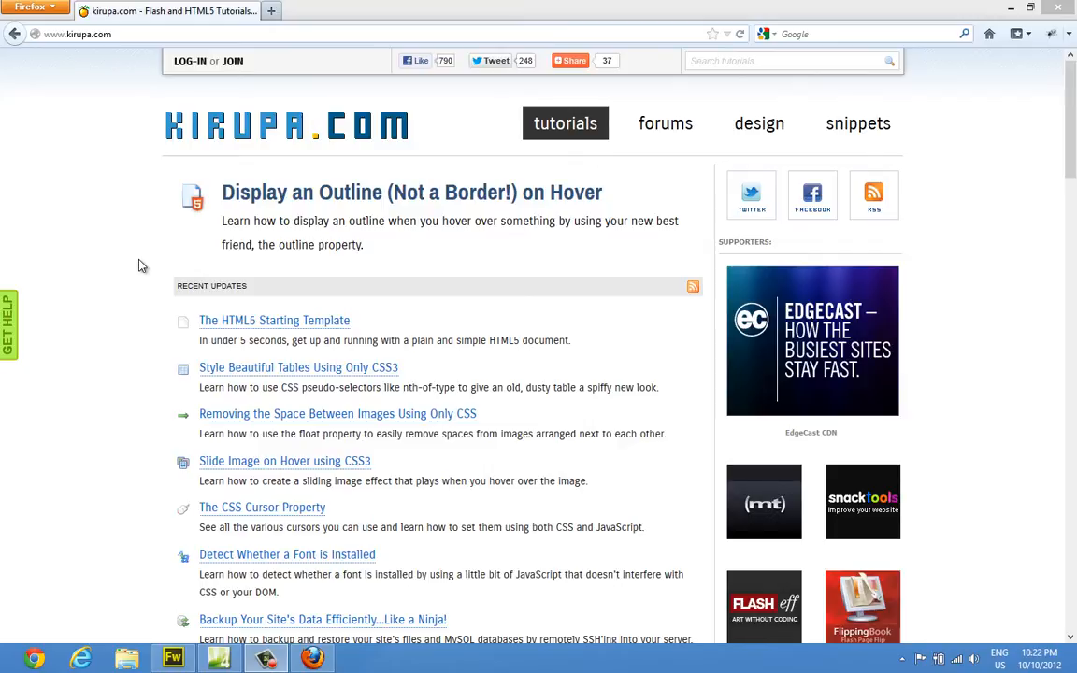
mouse_move(316, 115)
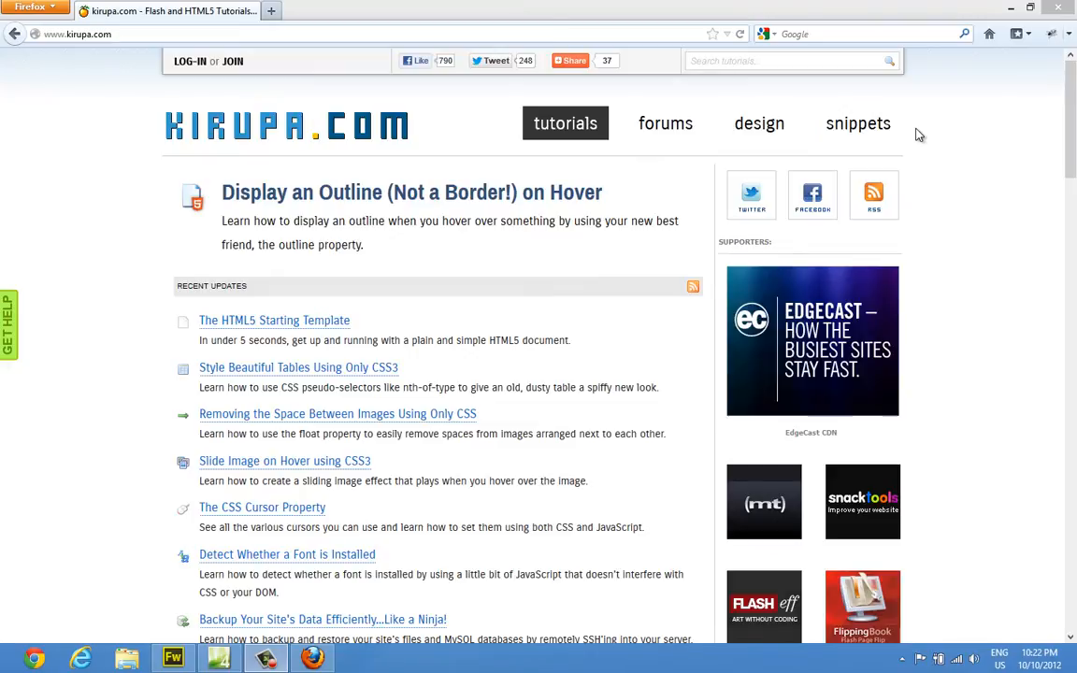
mouse_move(439, 146)
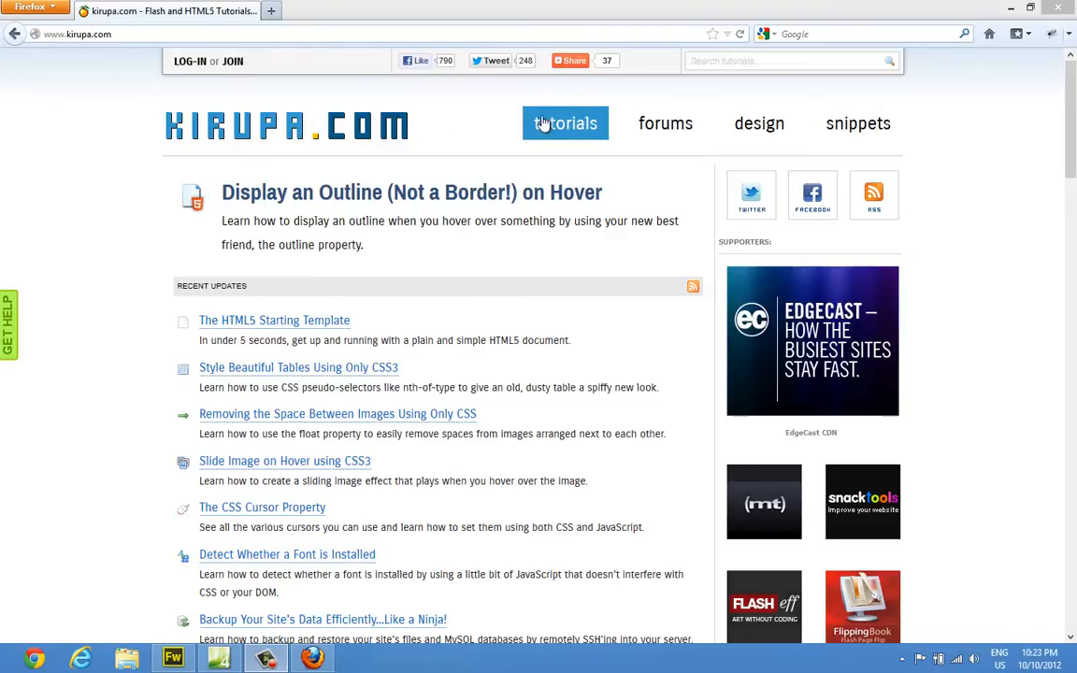
mouse_move(407, 147)
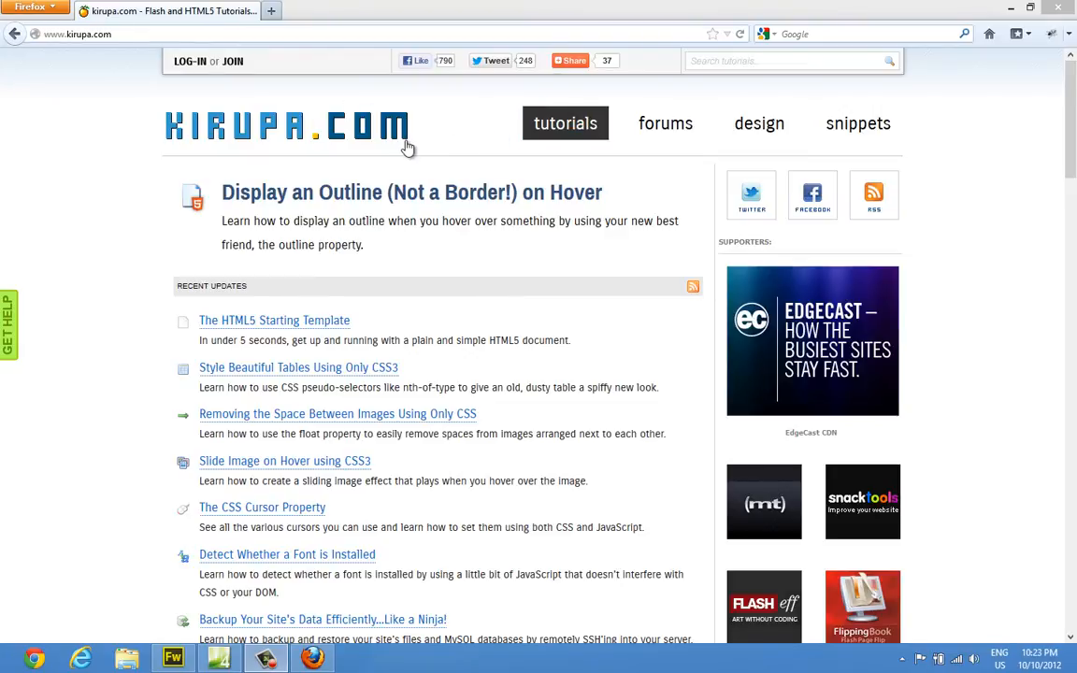
mouse_move(434, 103)
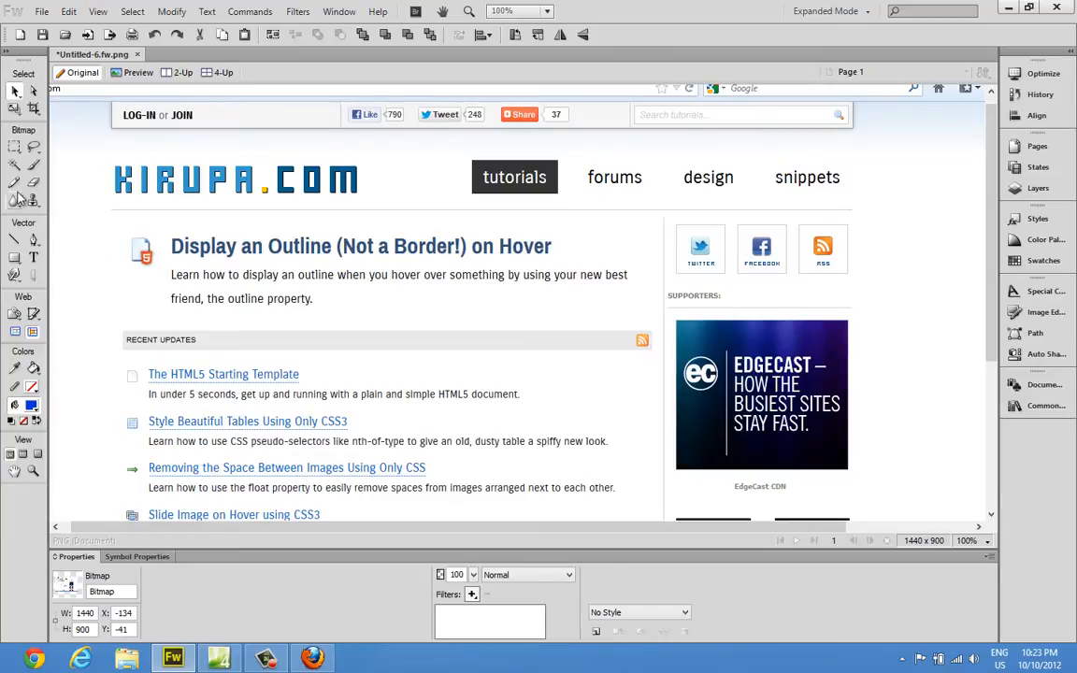
mouse_move(343, 203)
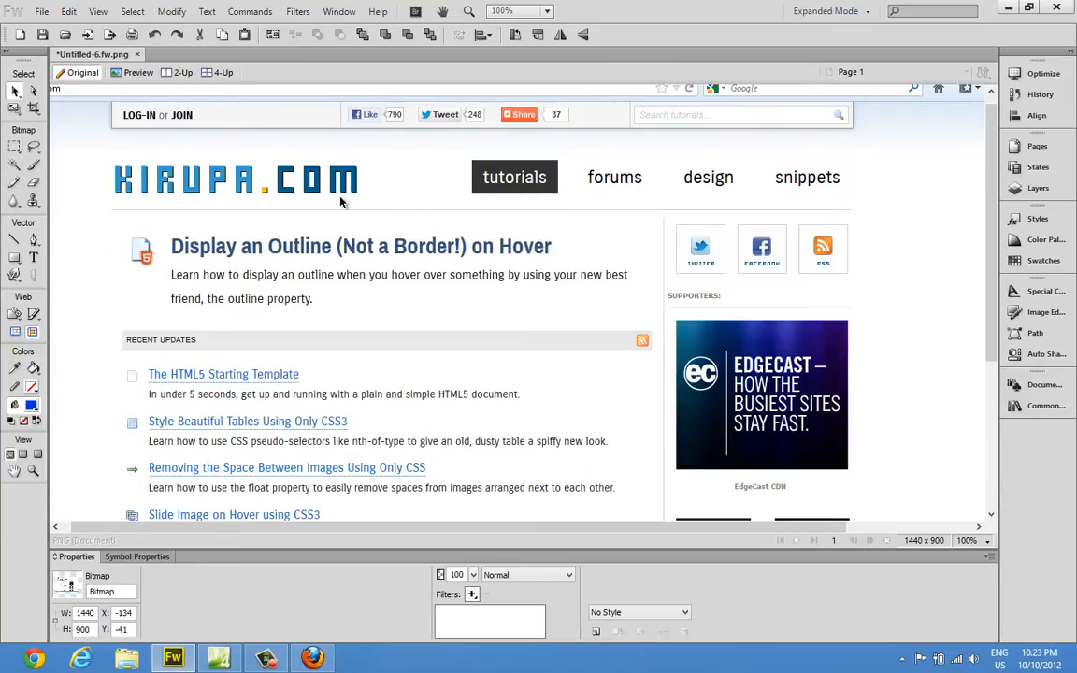
mouse_move(367, 208)
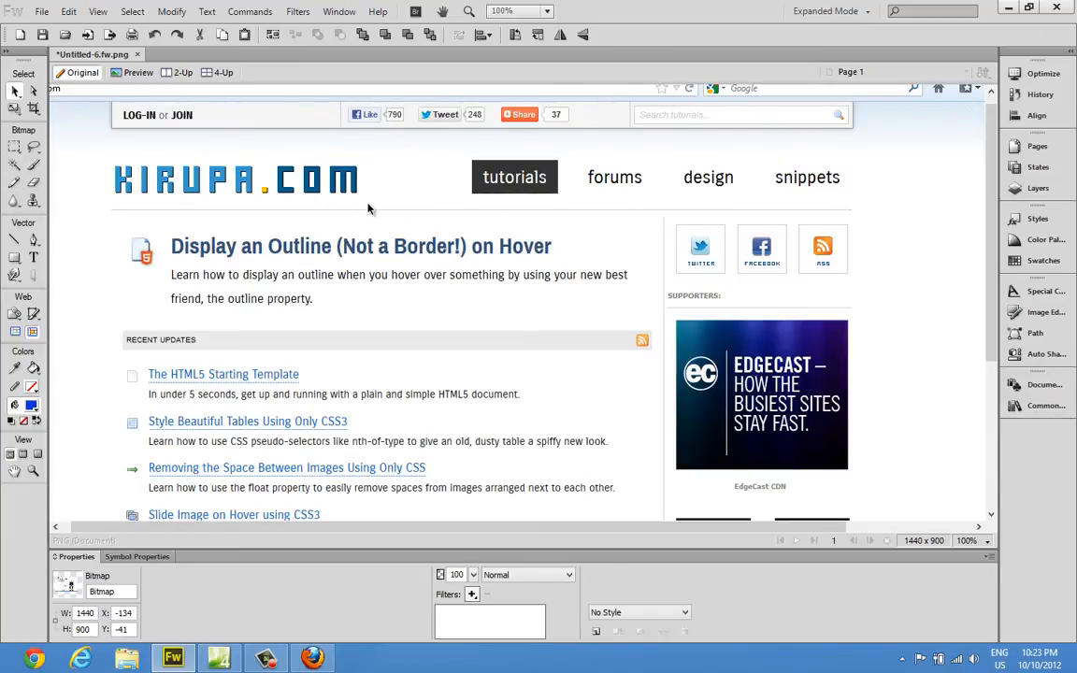
mouse_move(80, 221)
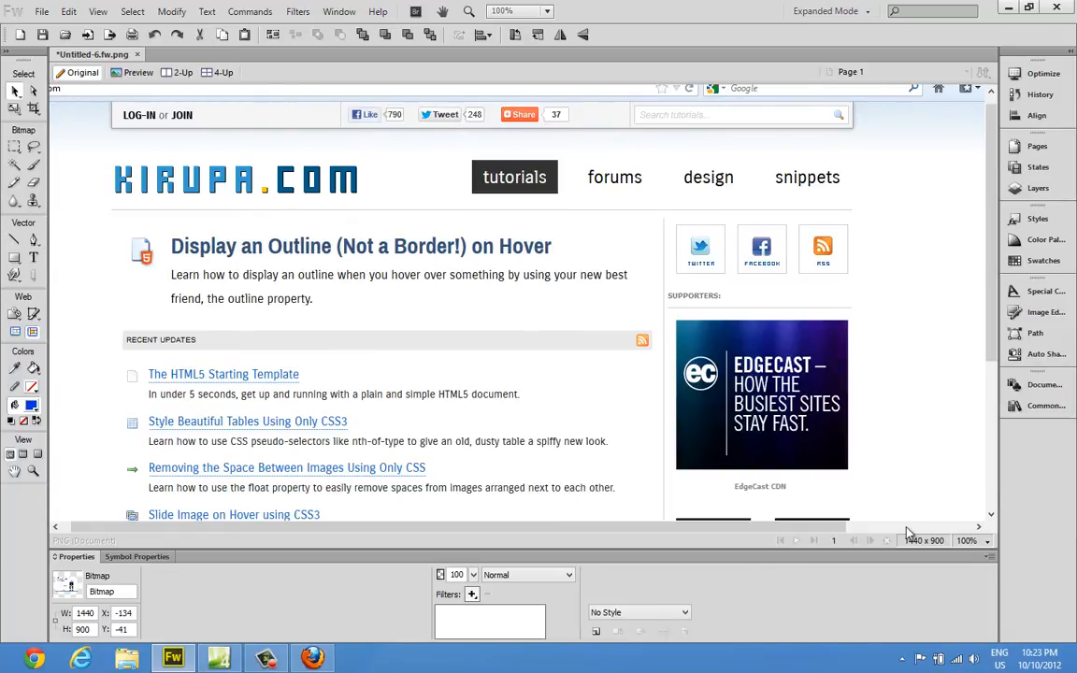
Step: Zoom the Fireworks view to 400% around the logo's end and the tutorials link
click(989, 539)
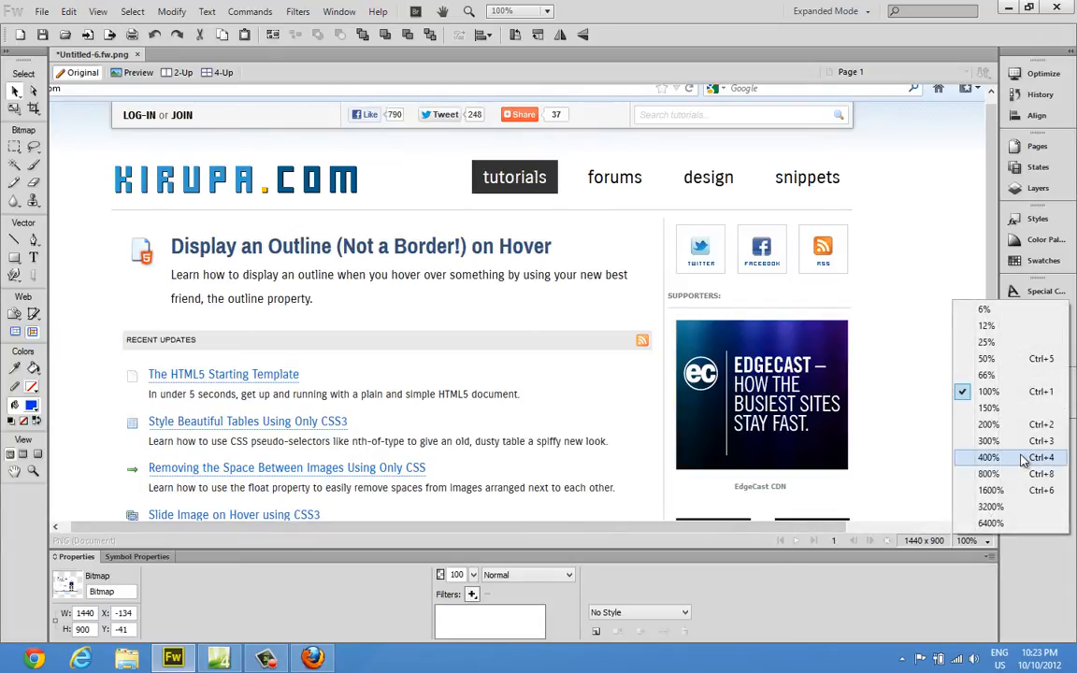
click(987, 457)
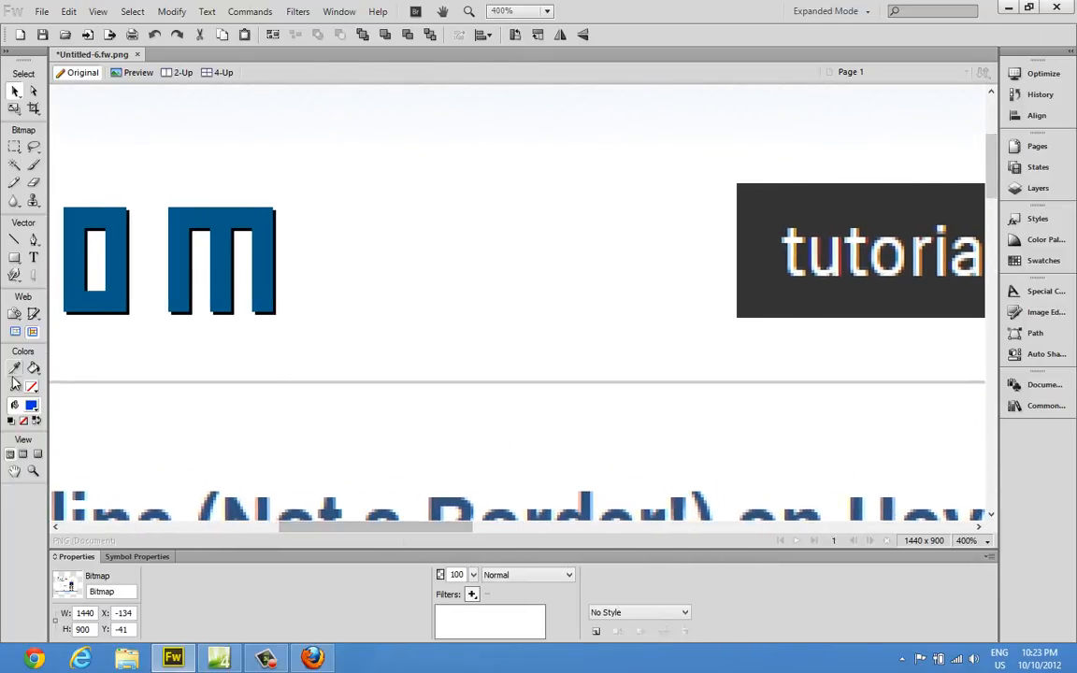
mouse_move(14, 257)
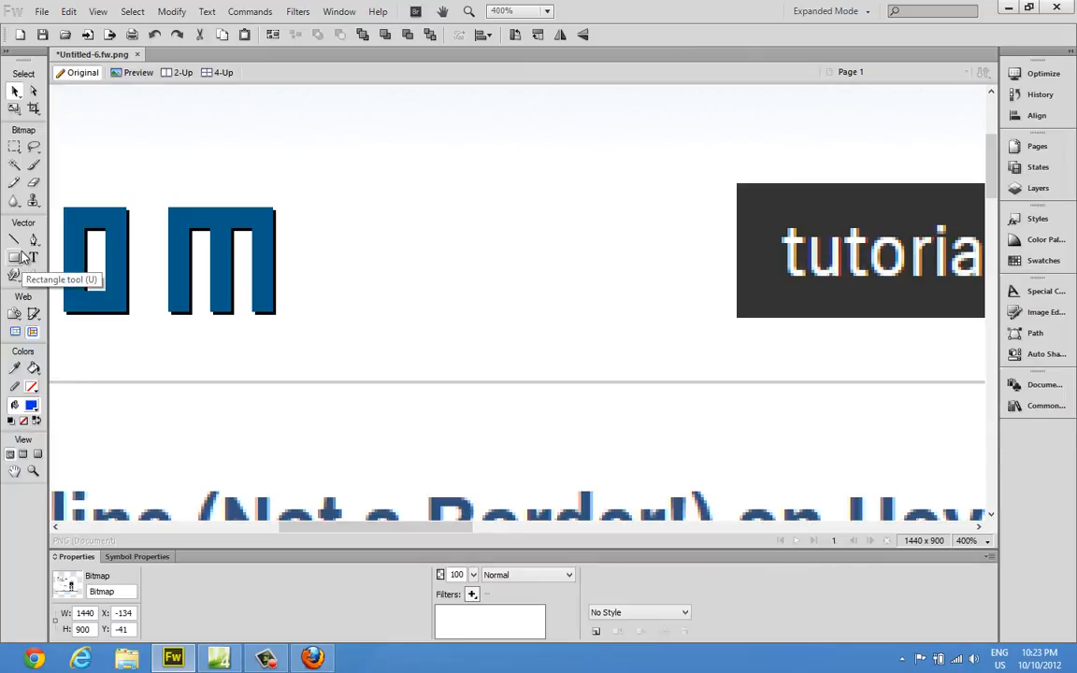
Step: With the Line tool and a black stroke, draw a horizontal guide along the logo's edge
click(14, 240)
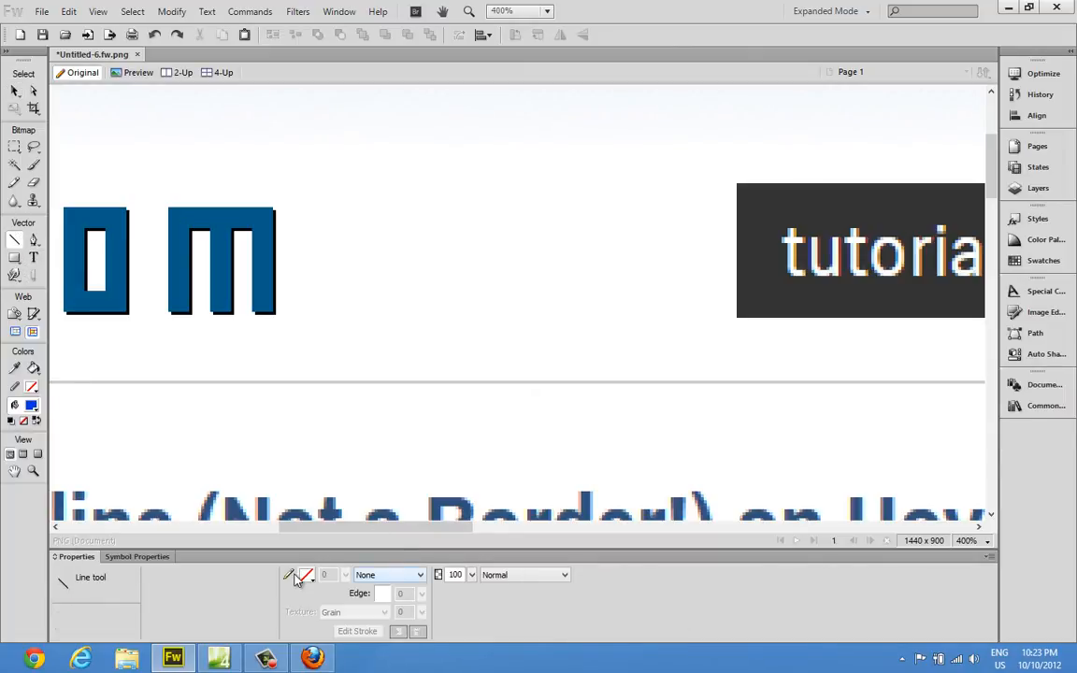
click(306, 575)
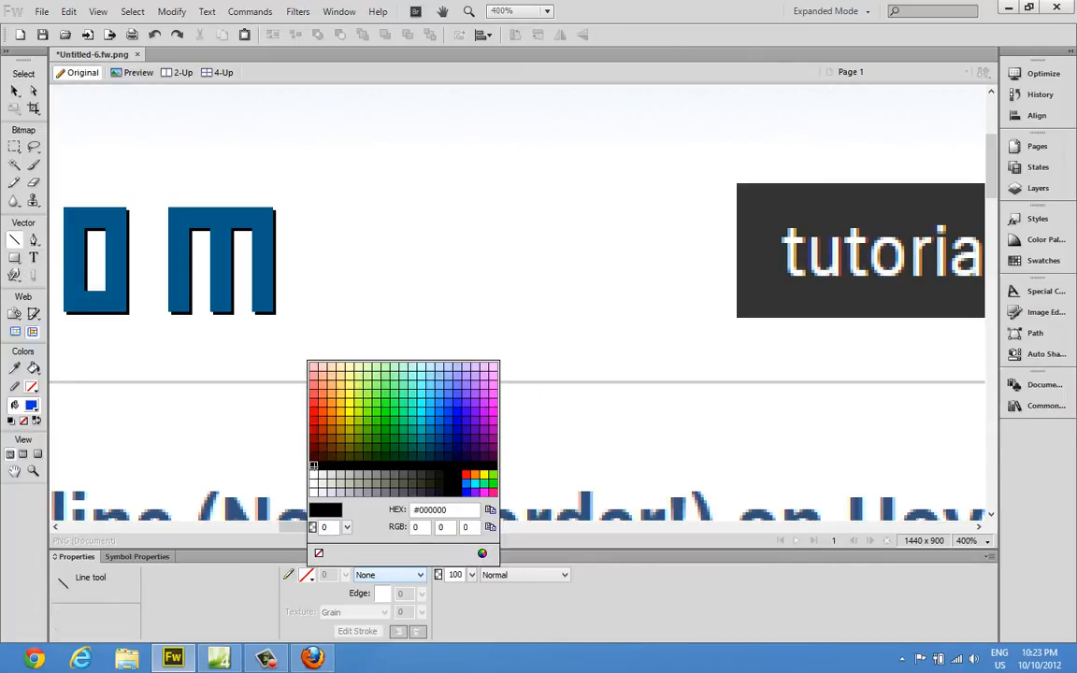
click(389, 574)
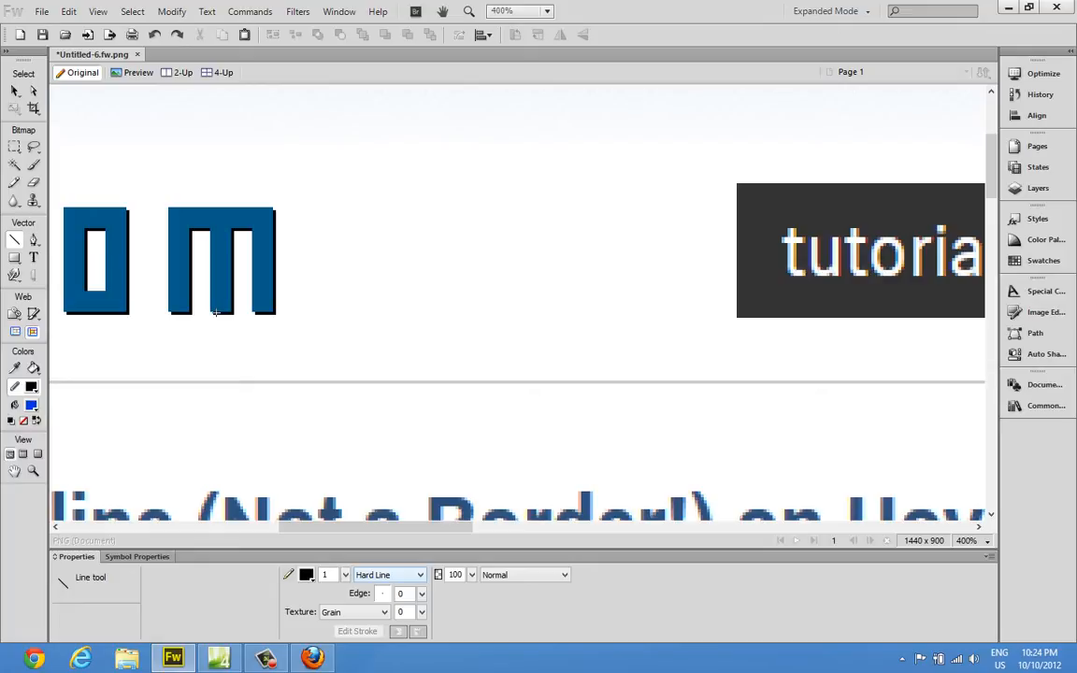
drag(215, 312, 633, 305)
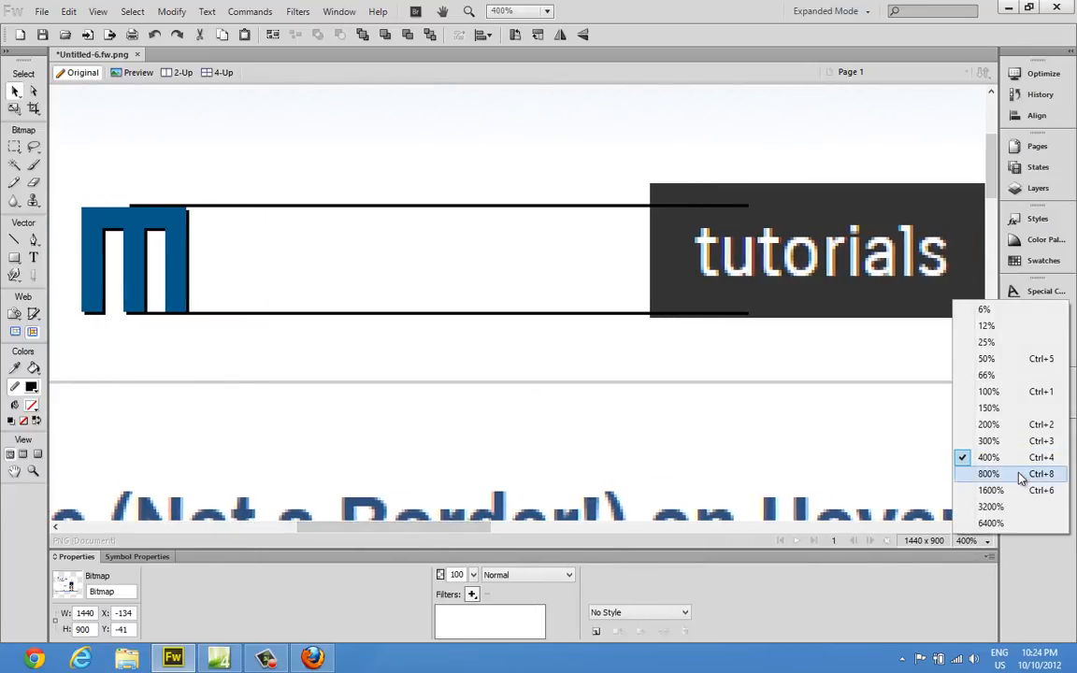
Step: Zoom to 800% on the tutorials text between the black guide lines
click(988, 473)
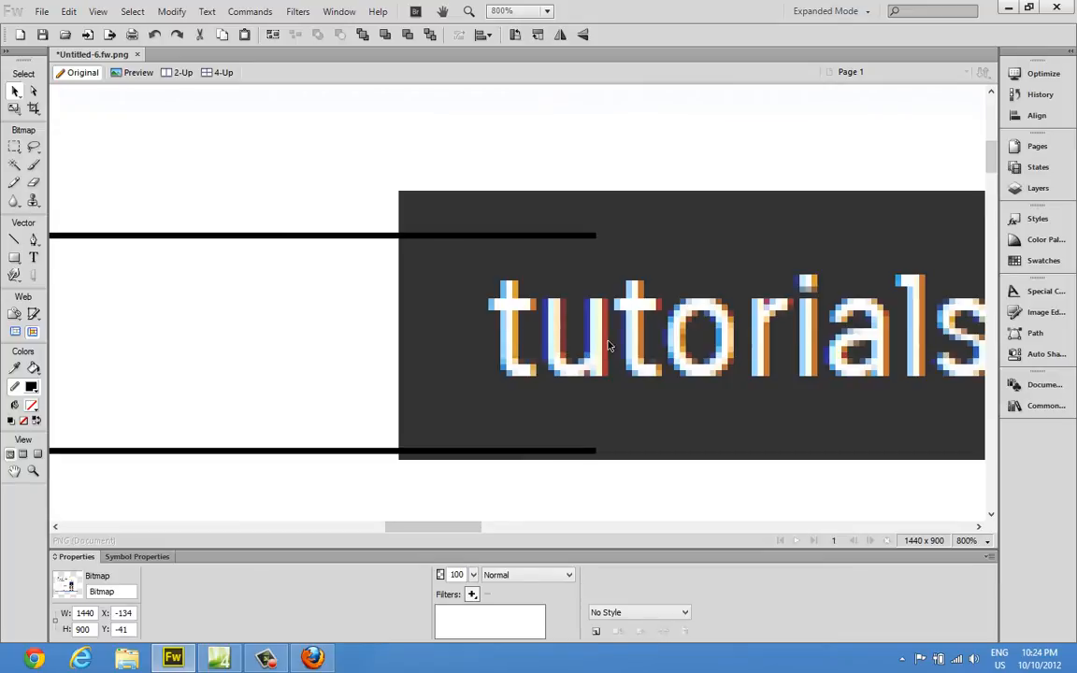
mouse_move(643, 380)
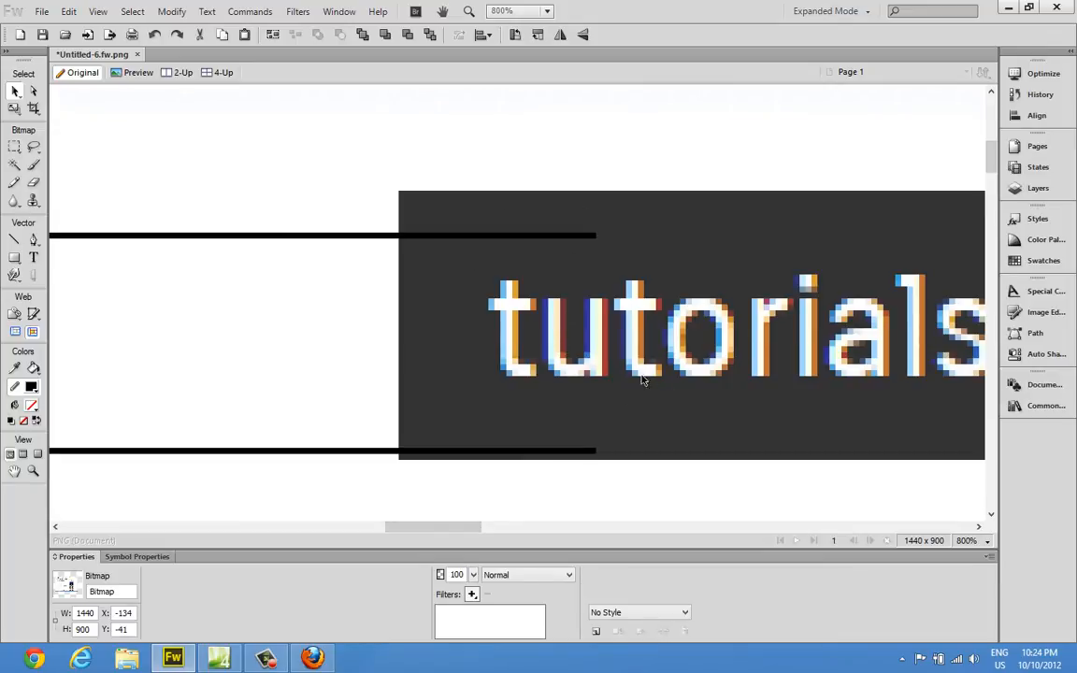
mouse_move(299, 412)
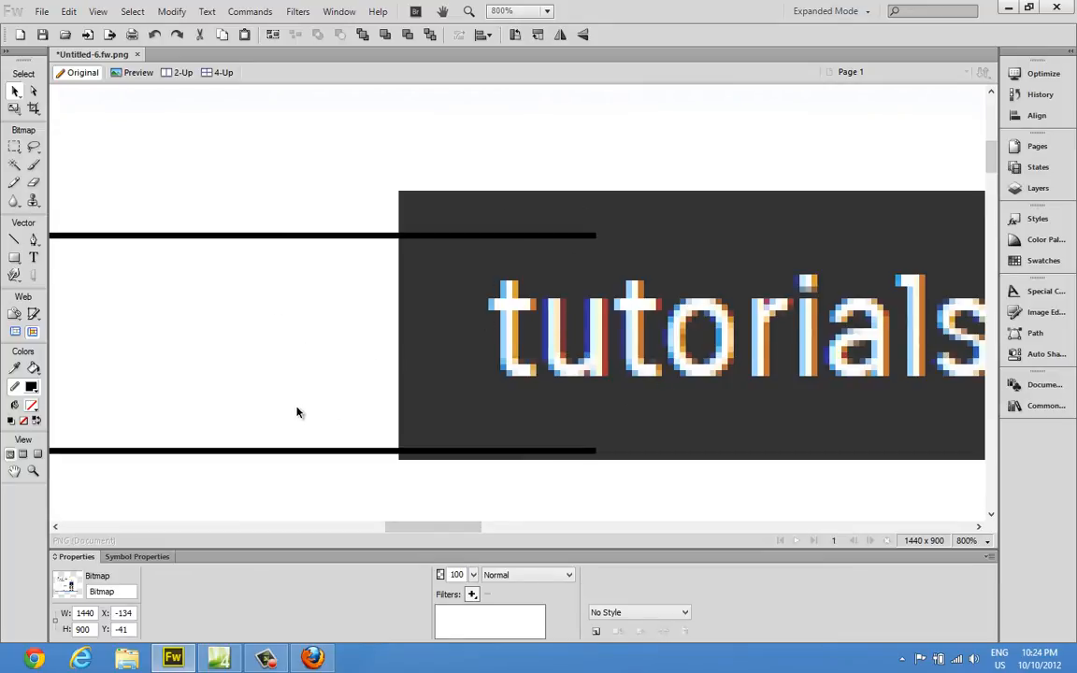
mouse_move(14, 259)
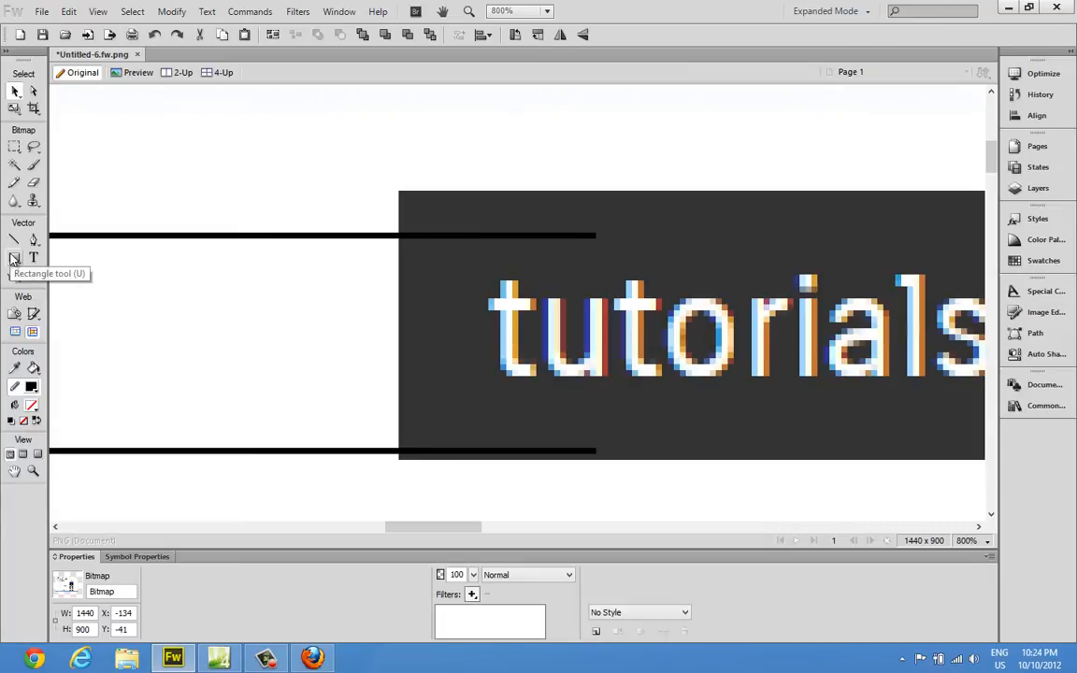
Step: Draw a small red-filled rectangle at the tutorials bar's top corner
click(14, 259)
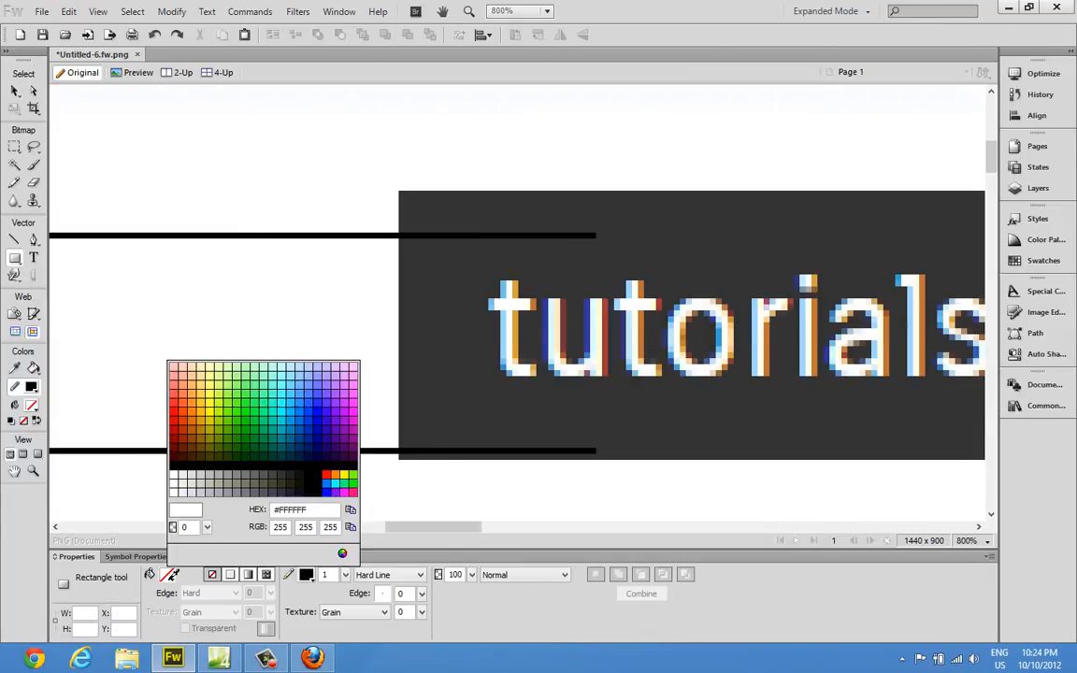
click(176, 409)
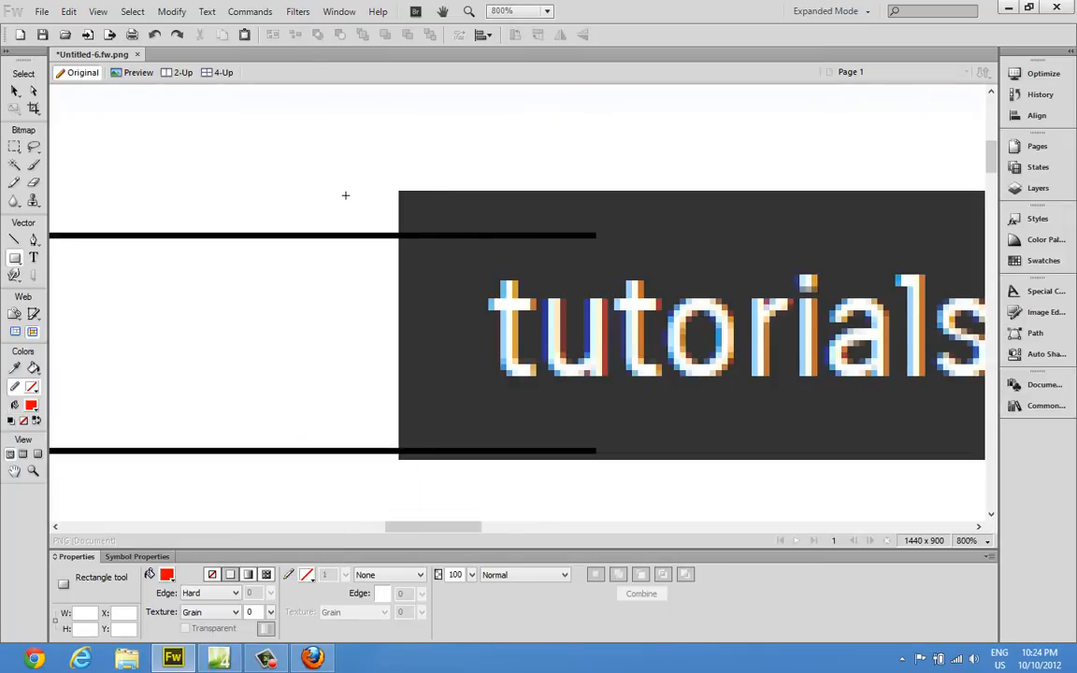
drag(346, 197, 388, 234)
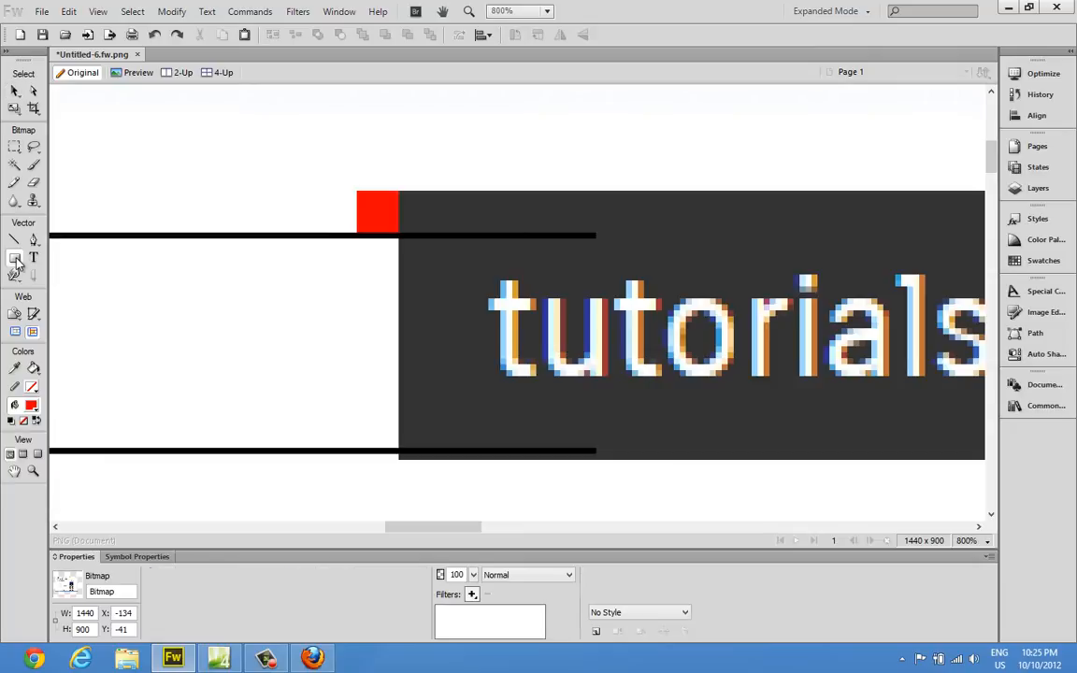
Step: Move a red square to the dark bar's bottom edge with the Pointer tool
click(14, 275)
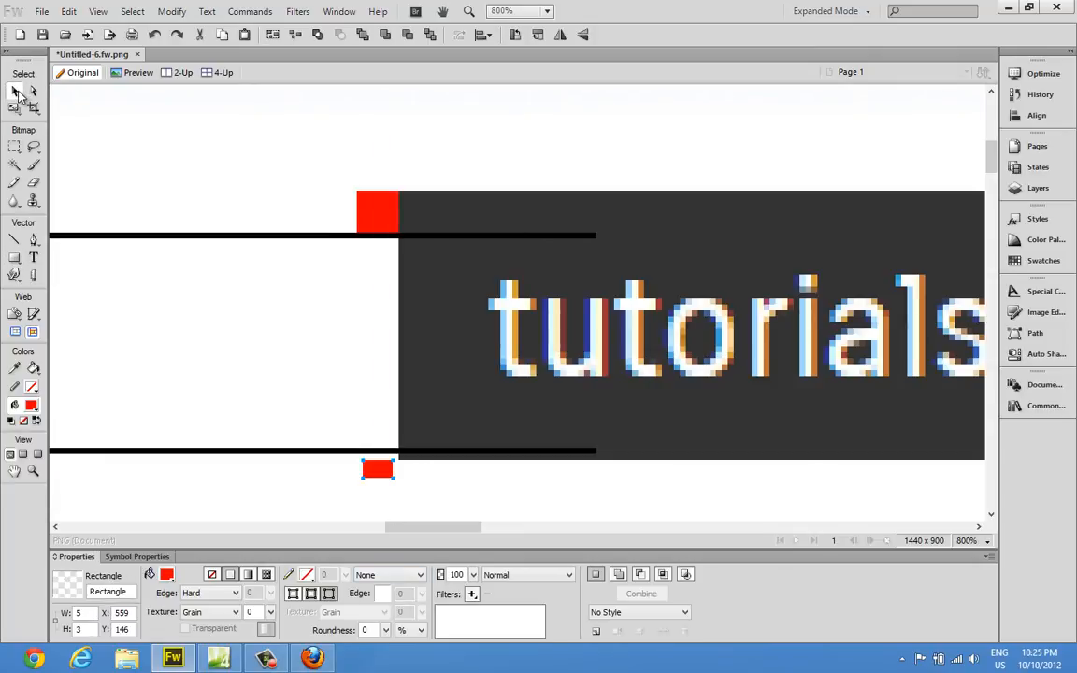
drag(378, 469, 383, 469)
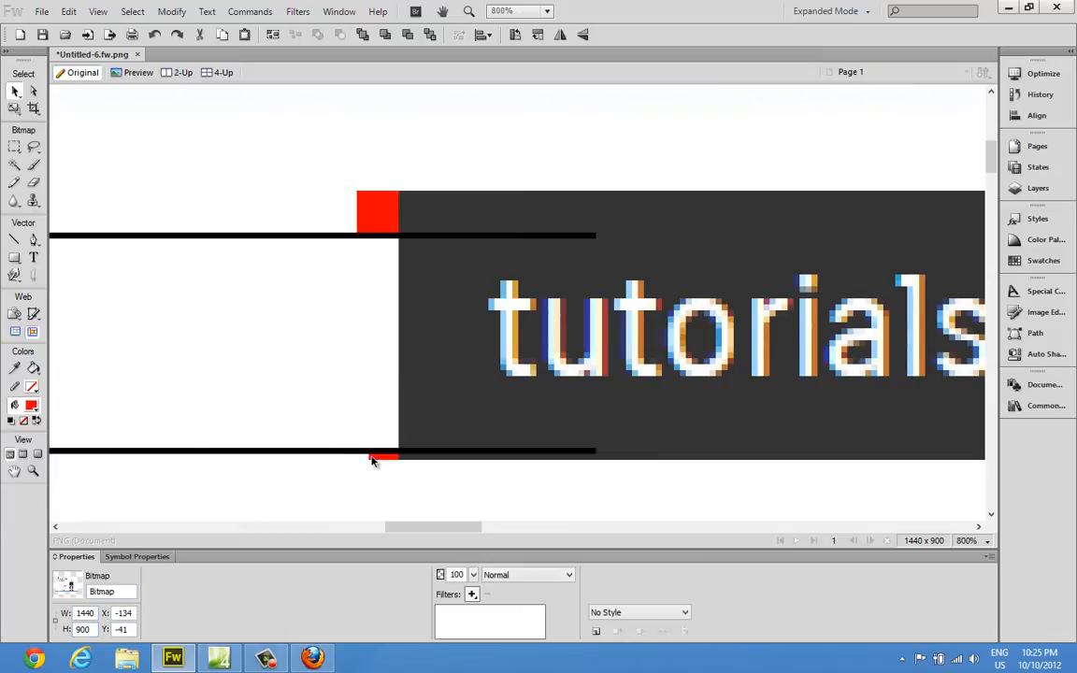
click(376, 209)
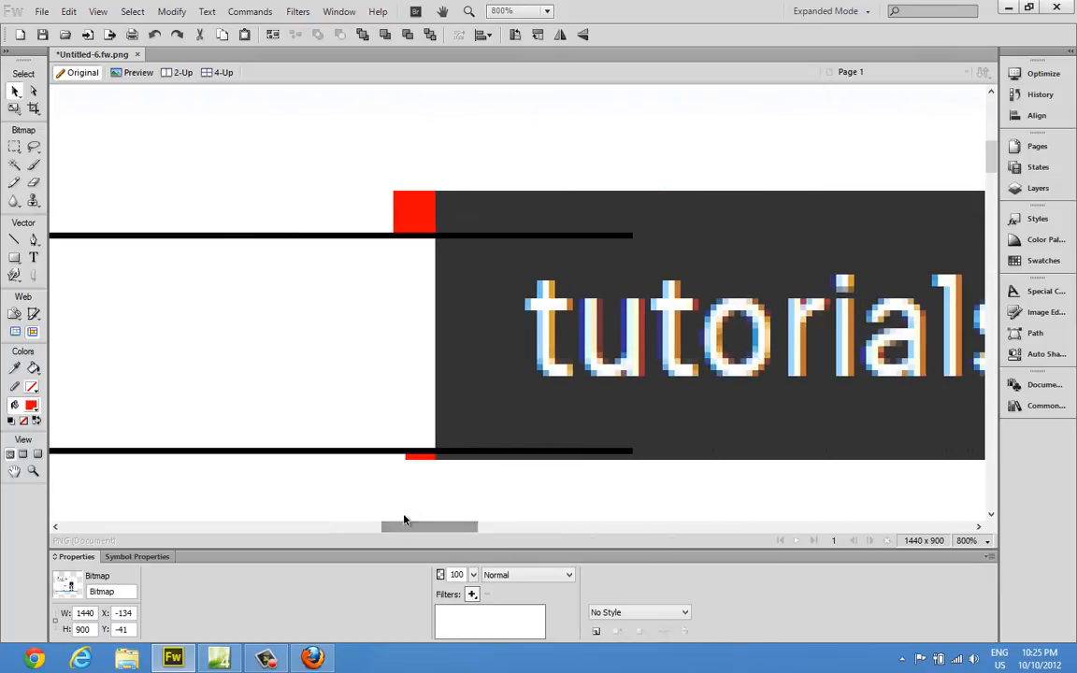
click(414, 209)
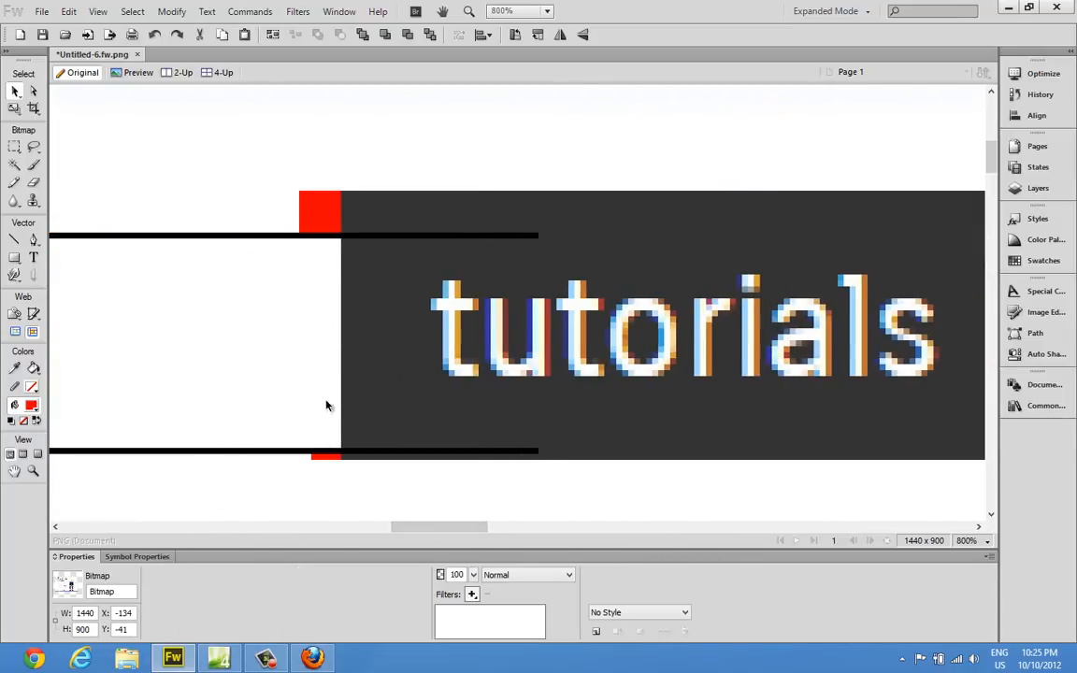
mouse_move(342, 349)
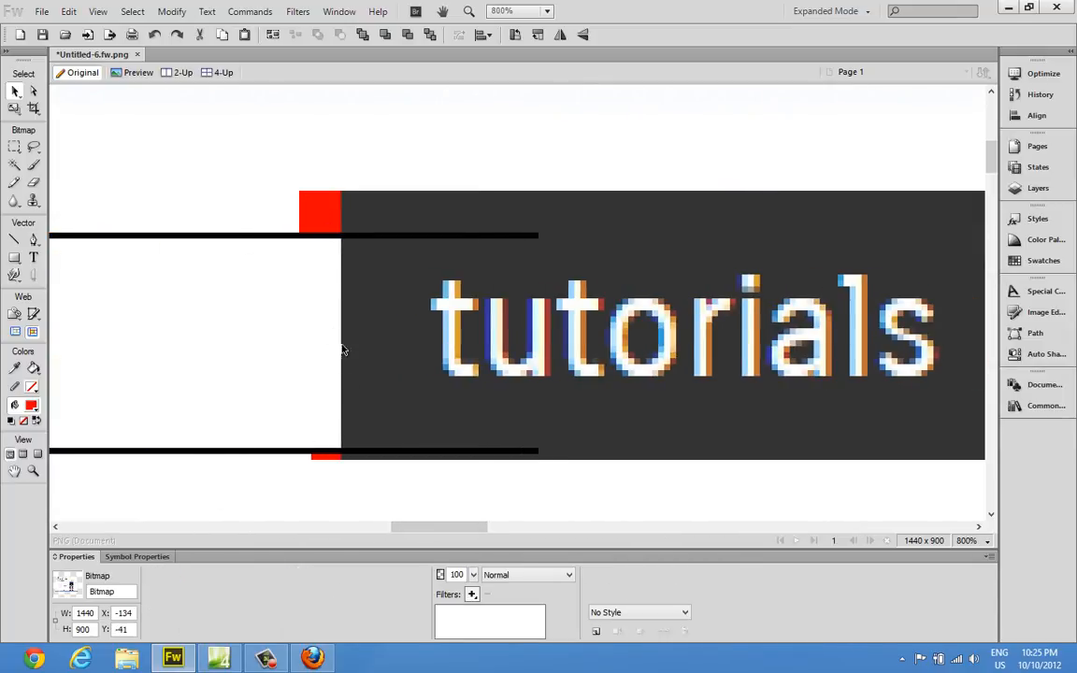
mouse_move(324, 462)
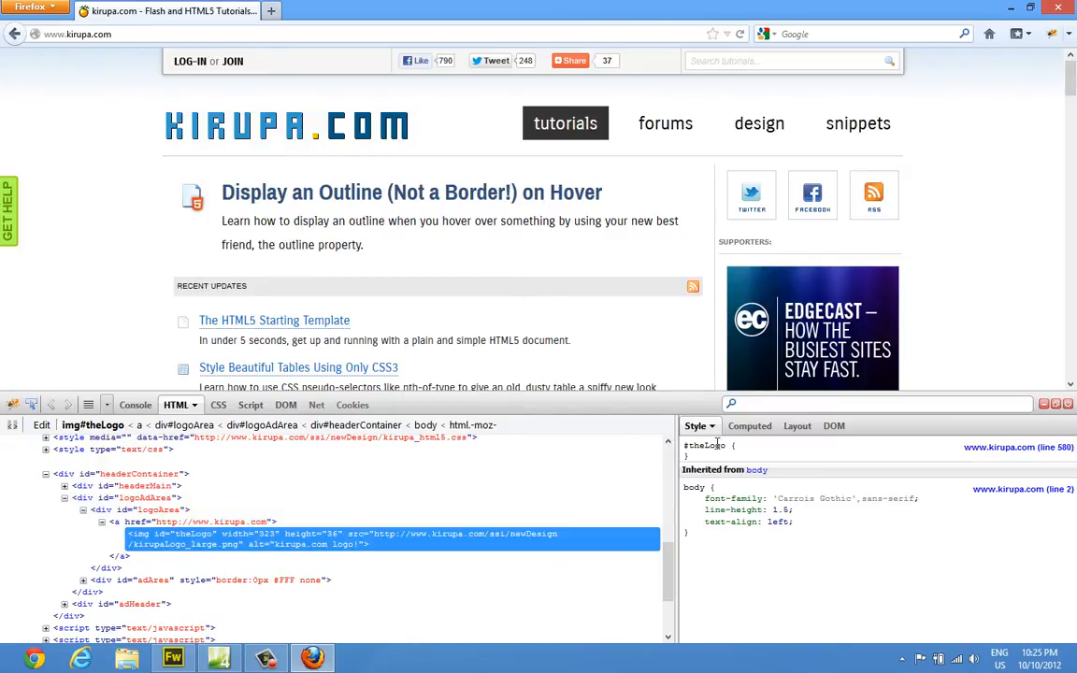
mouse_move(713, 445)
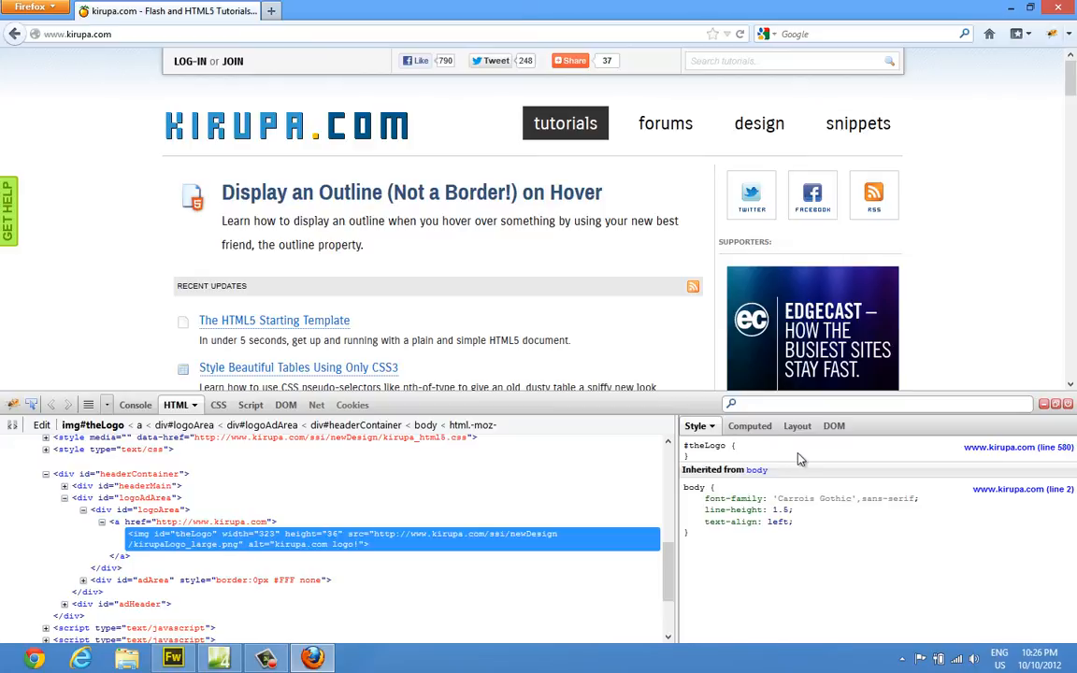
Step: Add margin-top: -3px to the #theLogo rule in Firebug's Style pane
right_click(799, 457)
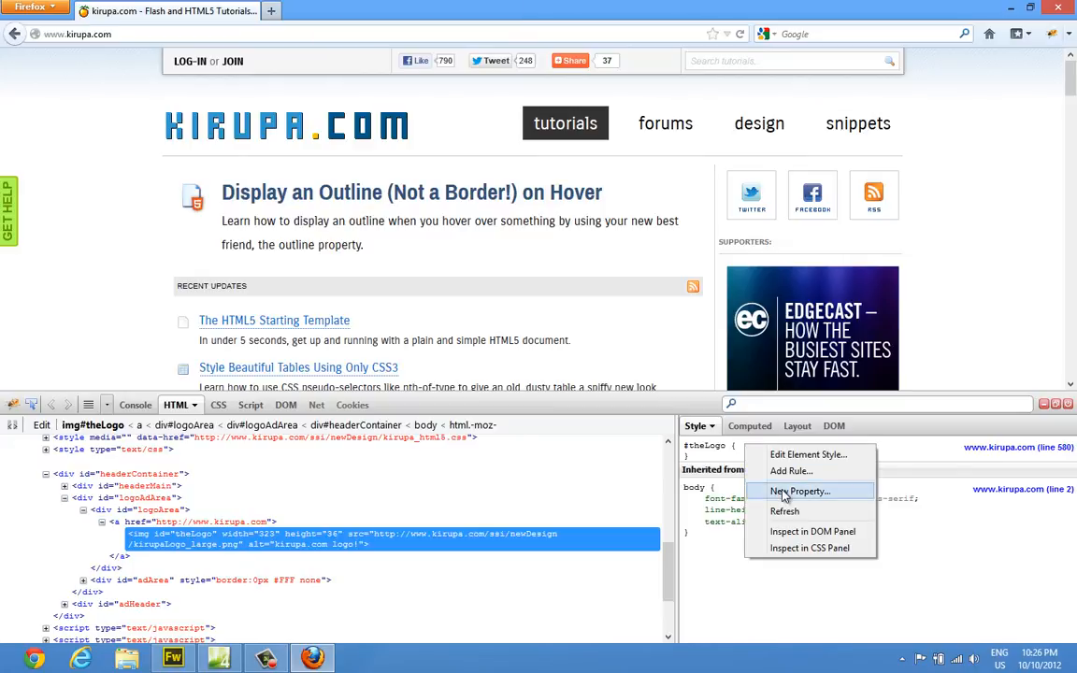
click(797, 490)
text(margin-top)
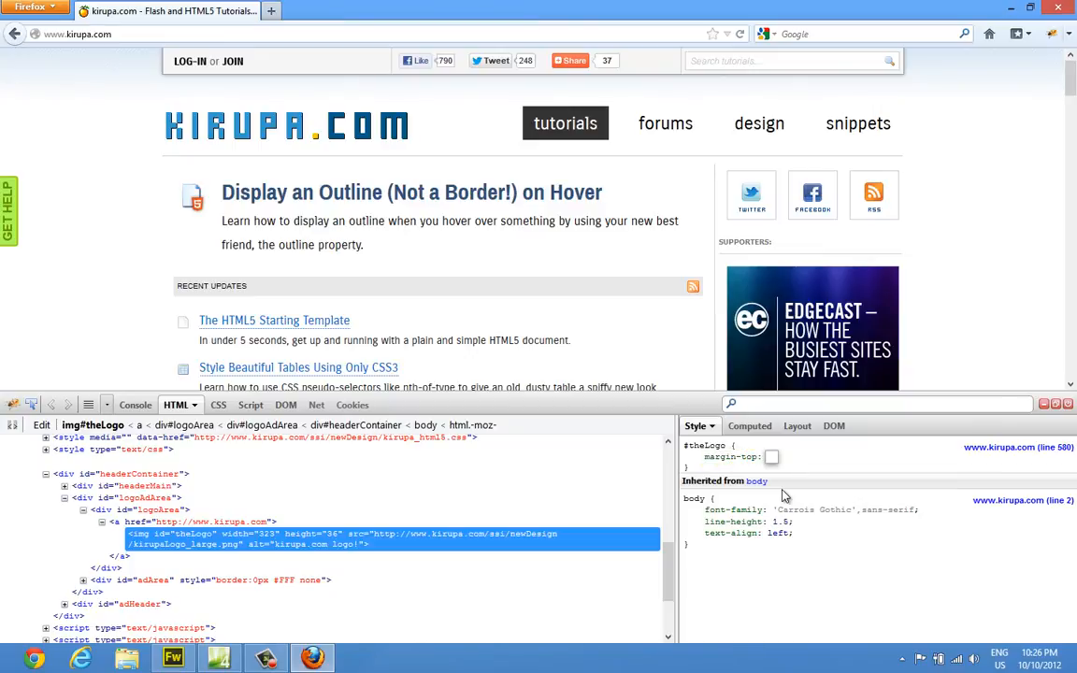
text(3px)
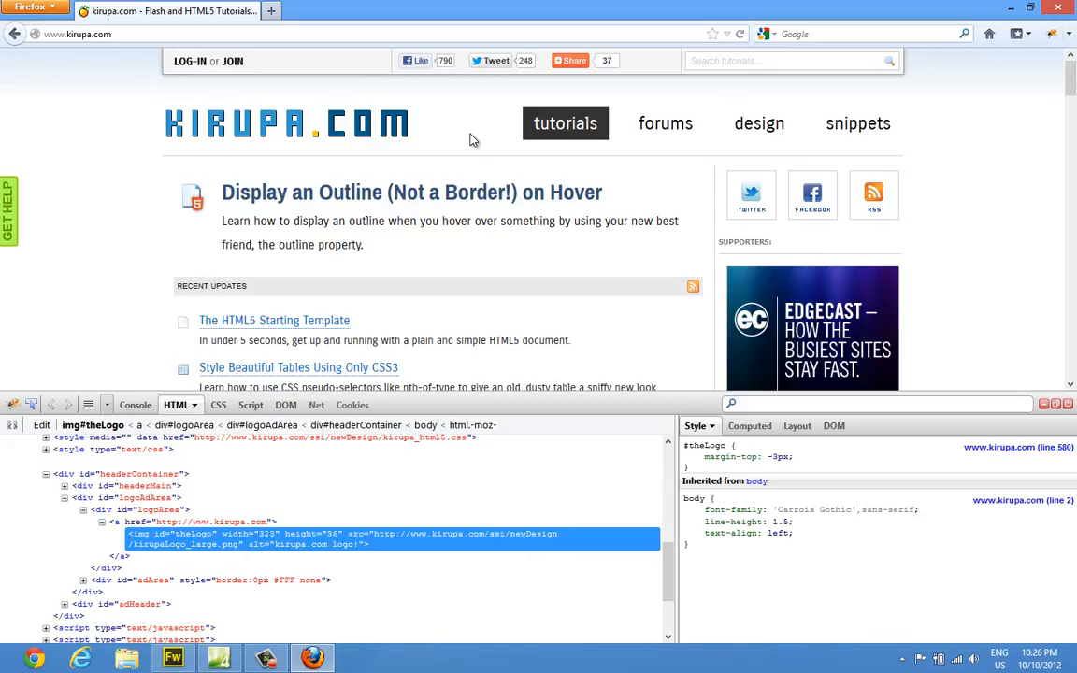
click(172, 658)
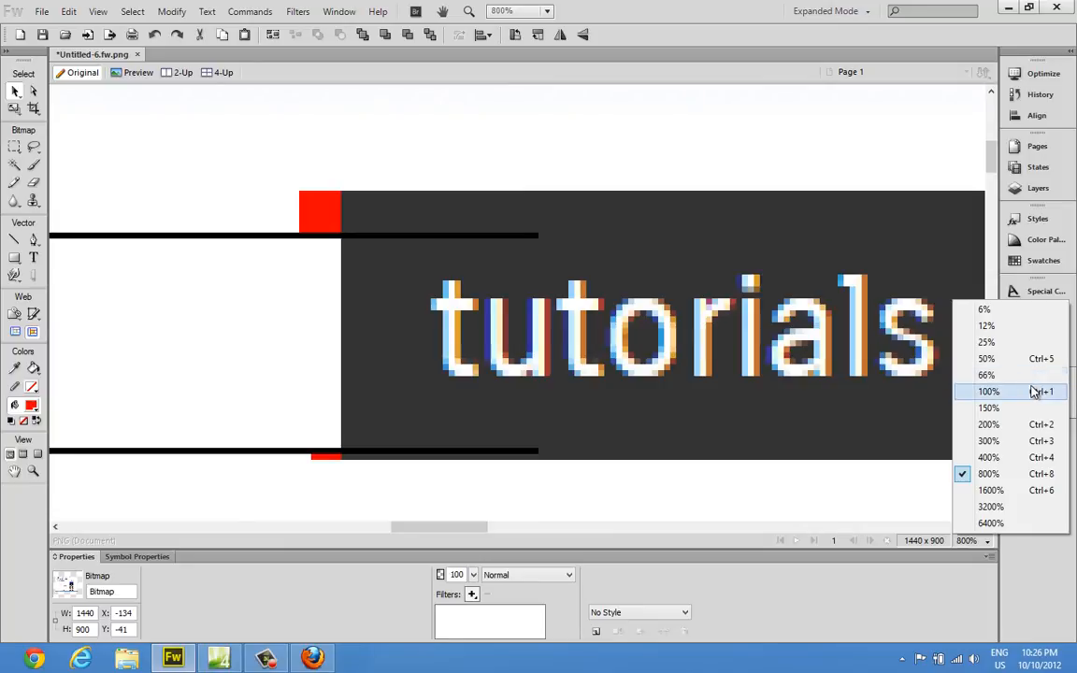
Step: View the new screenshot at 100%, then zoom to 400% on the logo and navigation
click(988, 391)
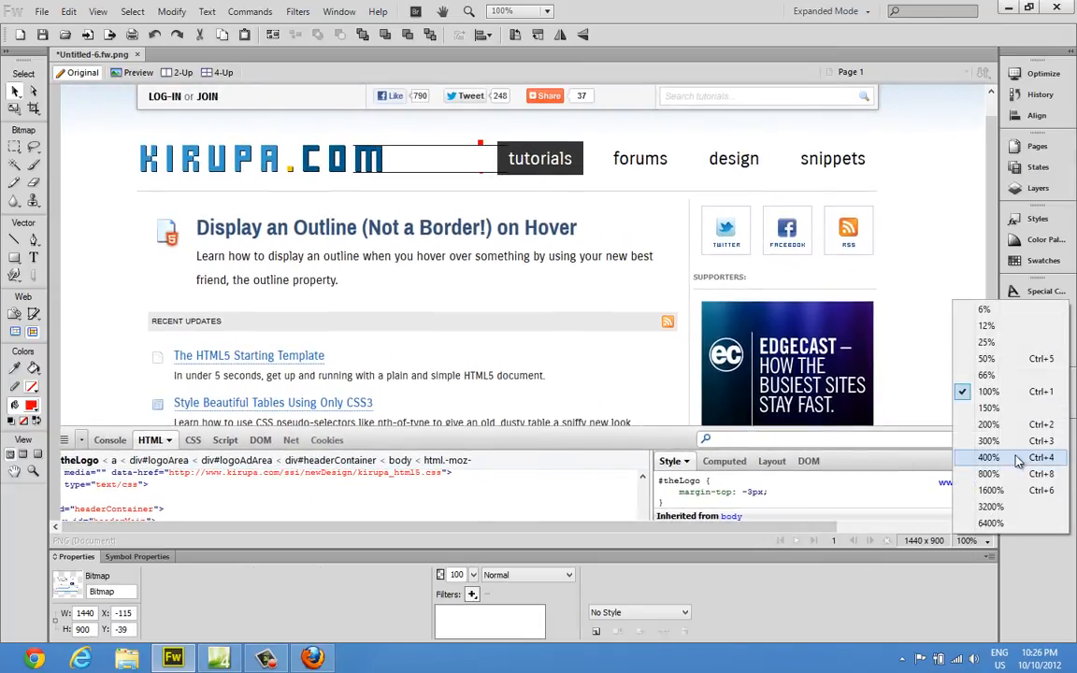
click(988, 457)
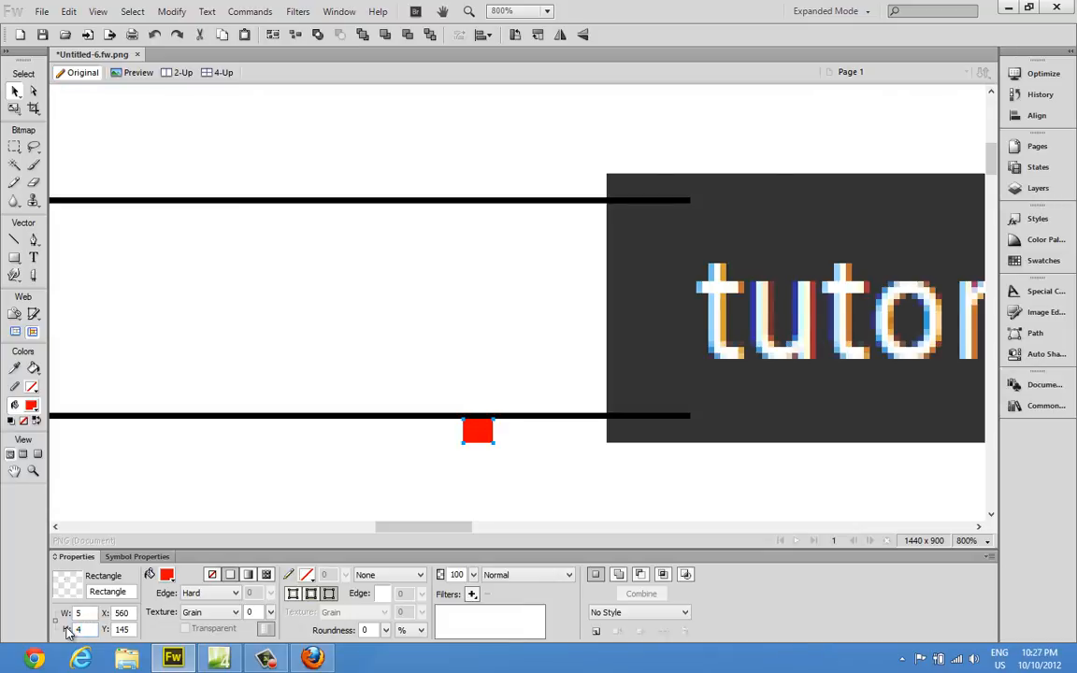
Step: Drag a red square onto the dark bar's top edge at the guide line
drag(477, 430, 549, 431)
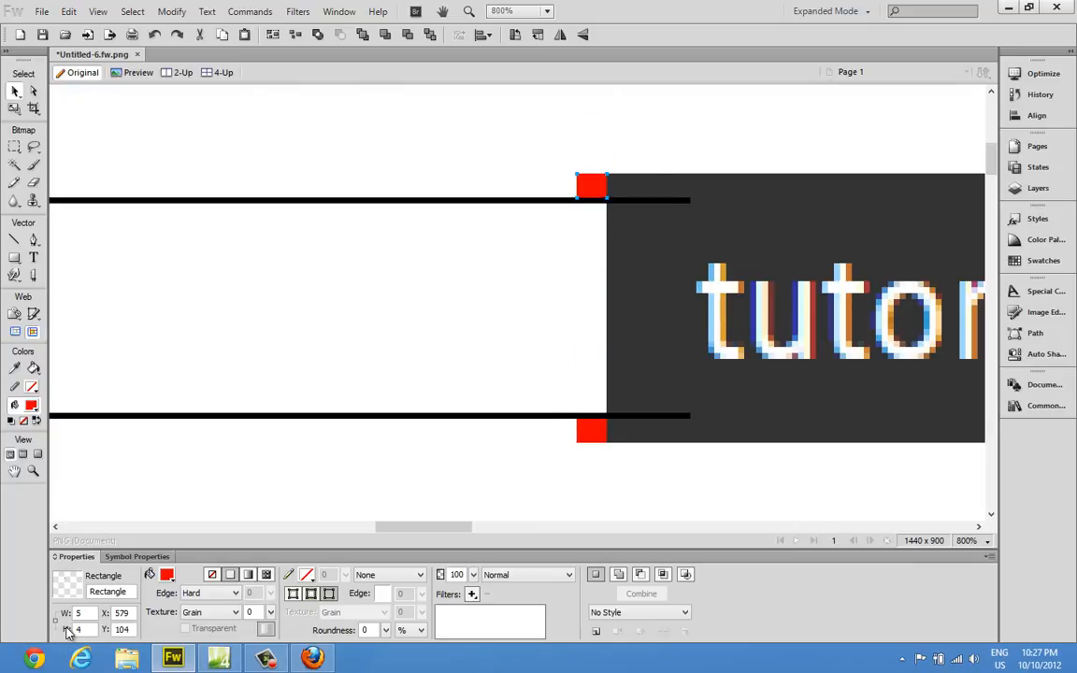
mouse_move(442, 527)
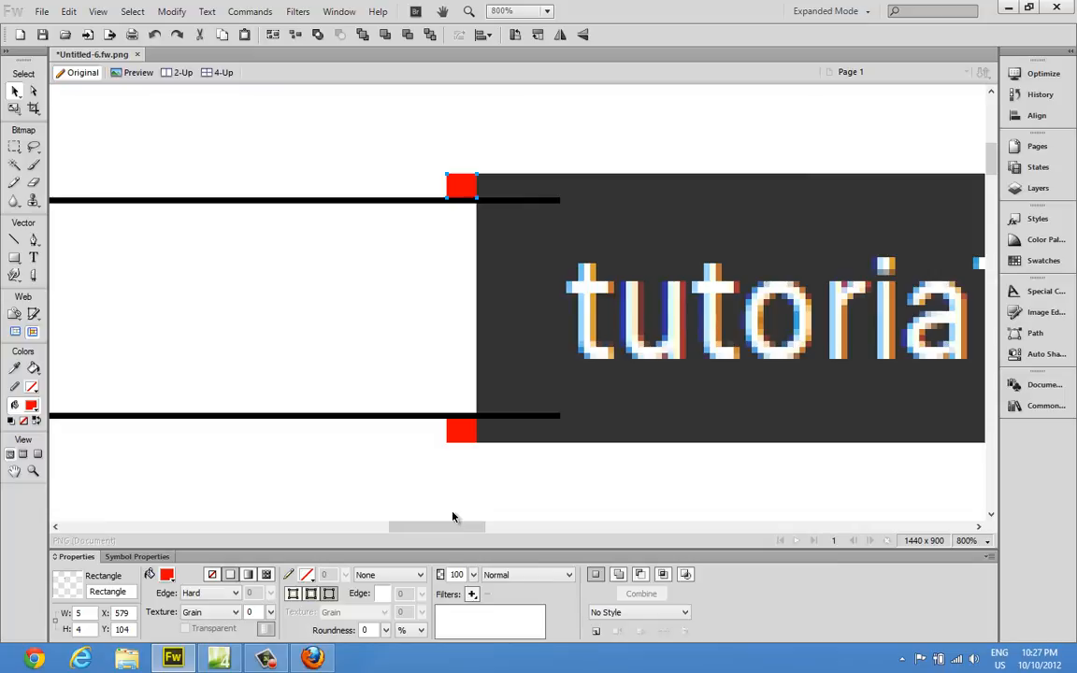
mouse_move(495, 166)
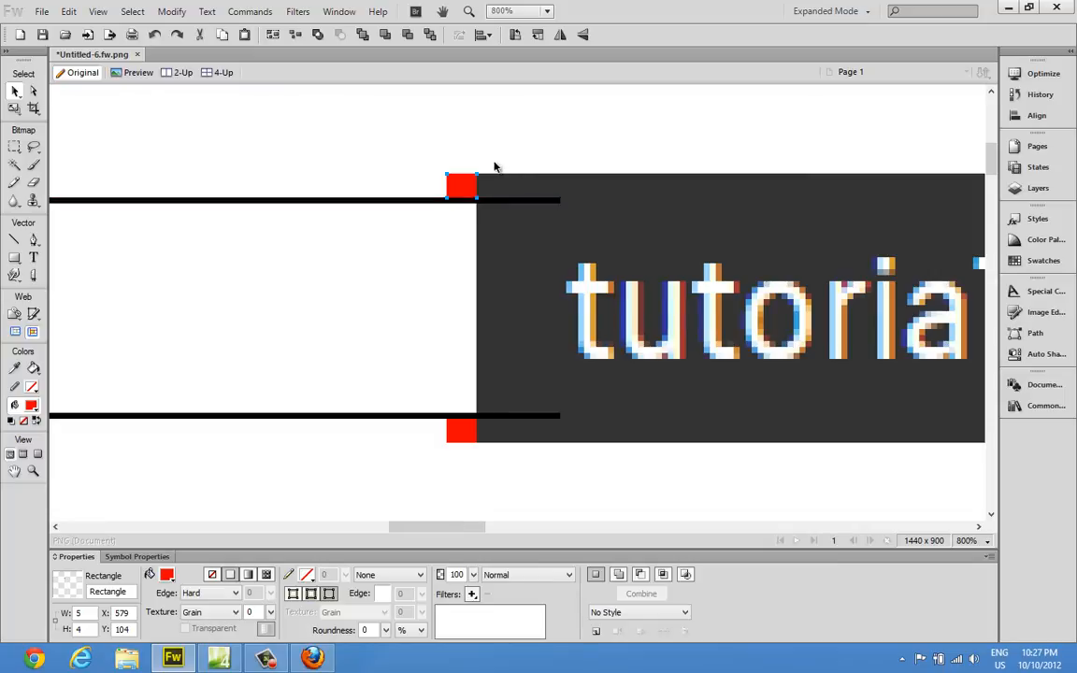